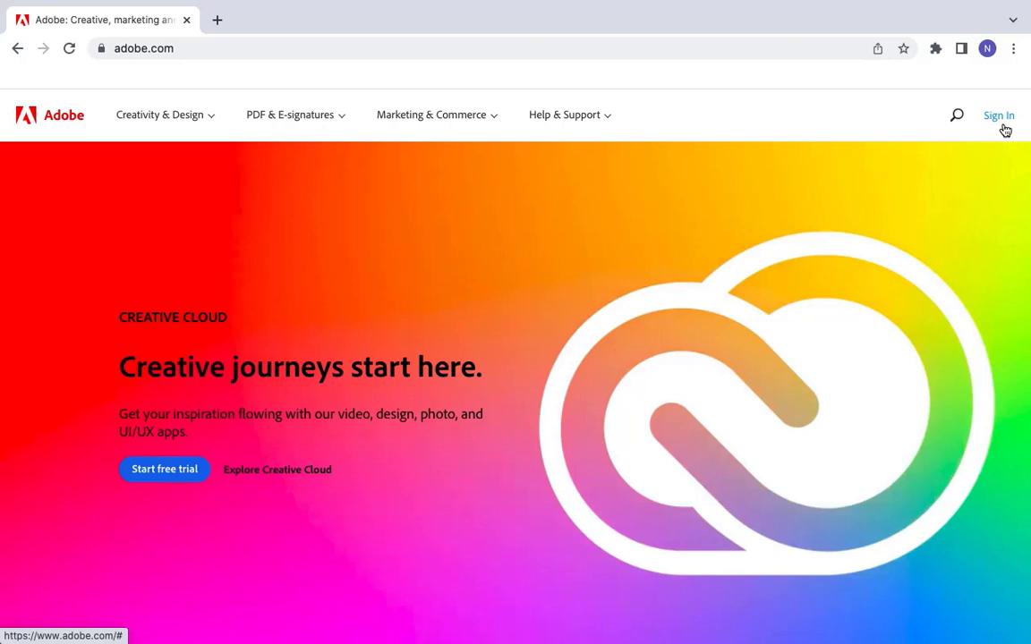
mouse_move(995, 125)
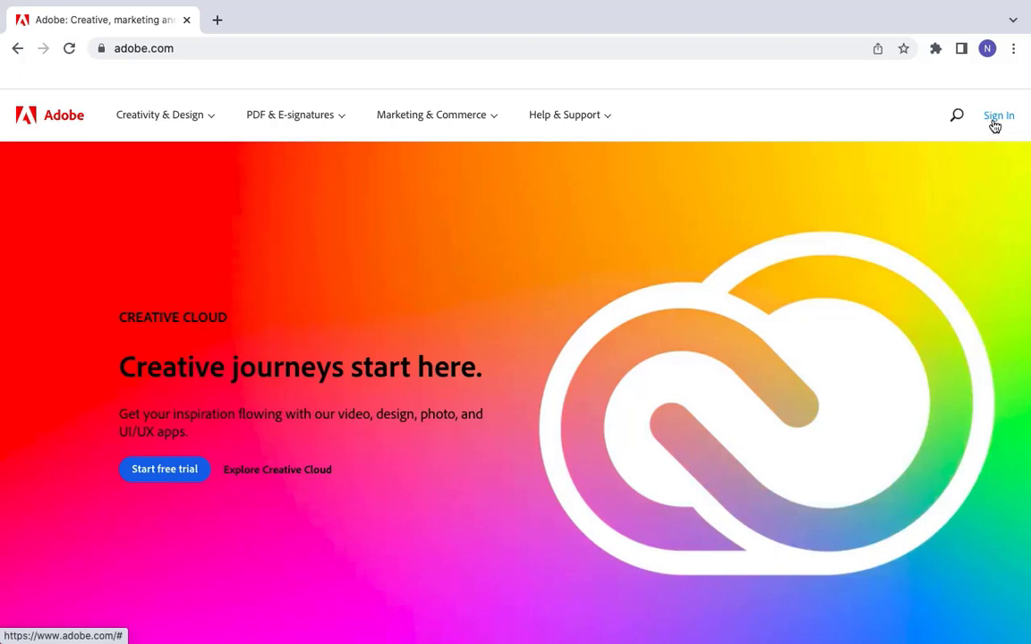
mouse_move(999, 126)
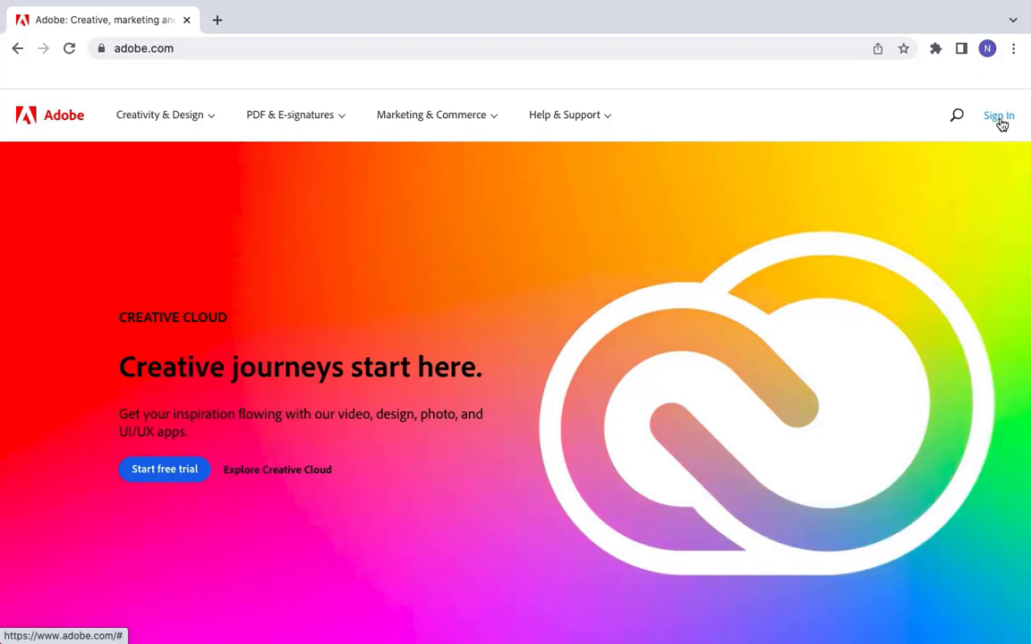
Sign in on Adobe.com and reveal the profile menu with View Account and Sign Out.
left_click(998, 114)
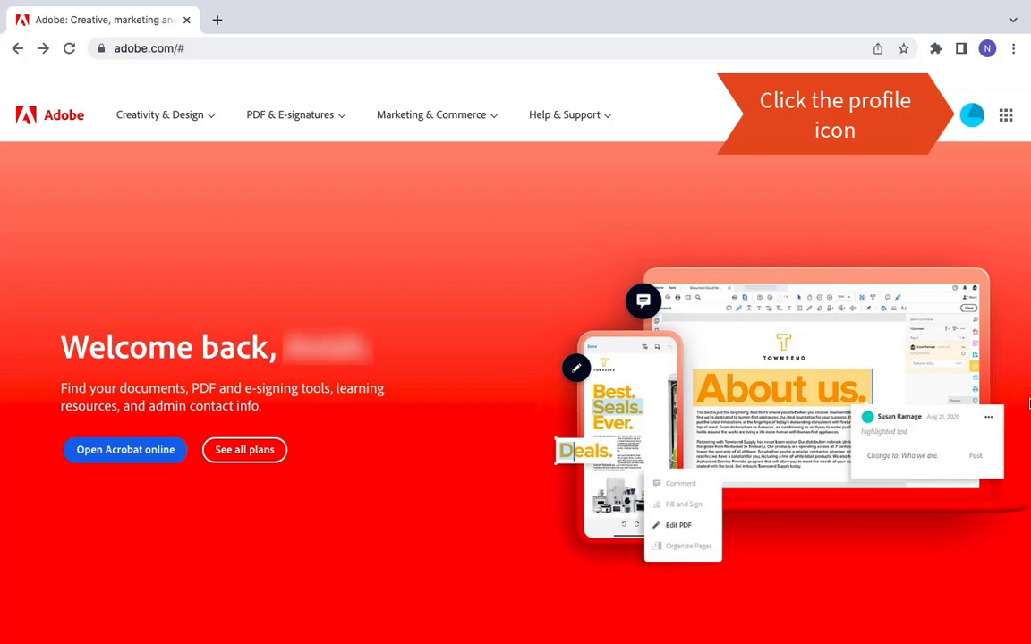
left_click(972, 114)
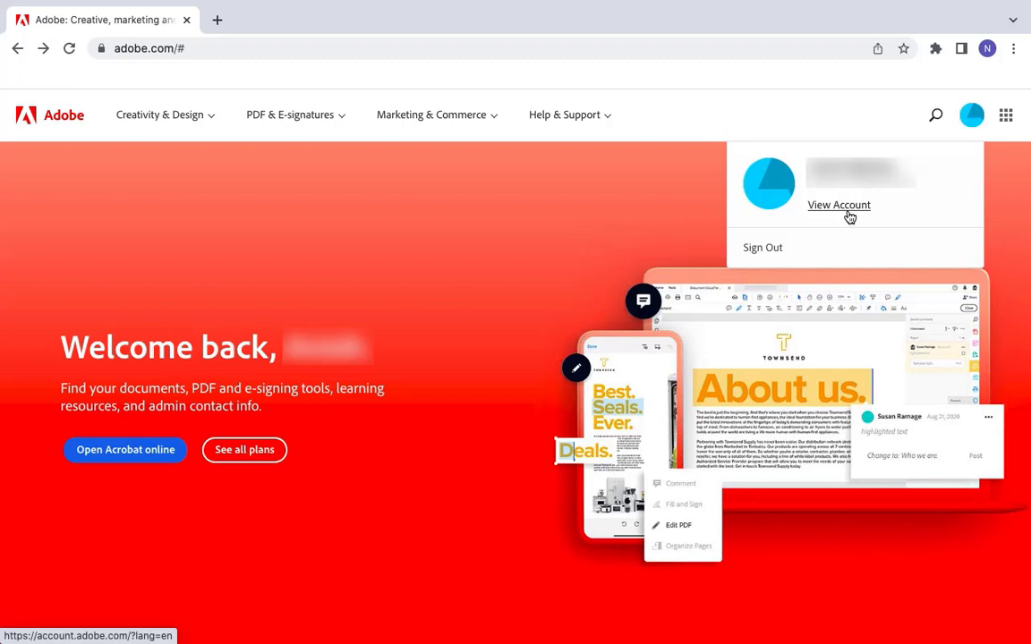
From View Account, reach Manage plan for Acrobat Pro DC showing change and cancel choices.
left_click(838, 204)
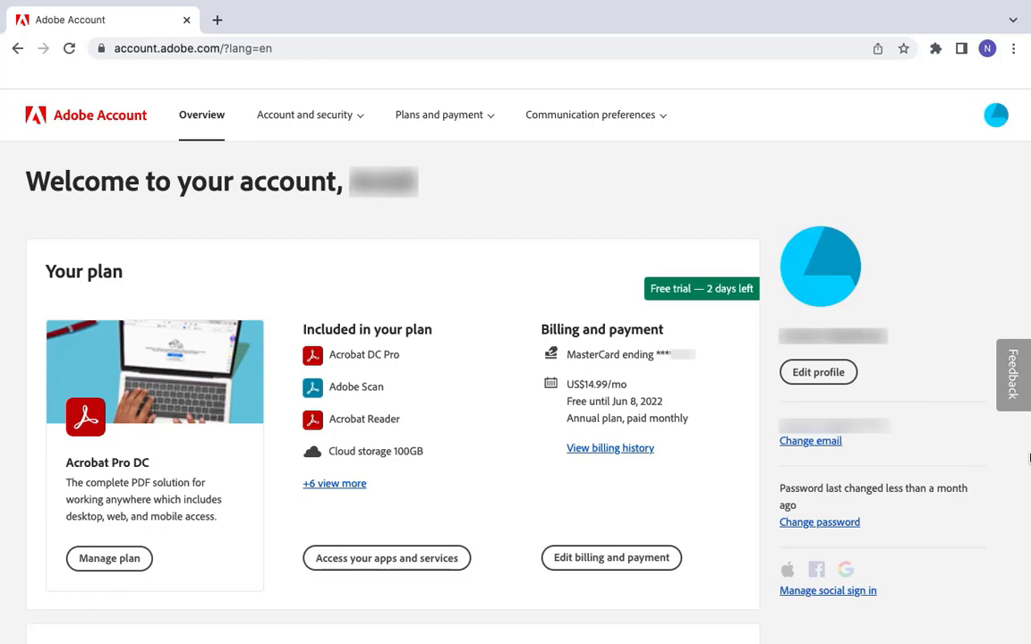
left_click(107, 558)
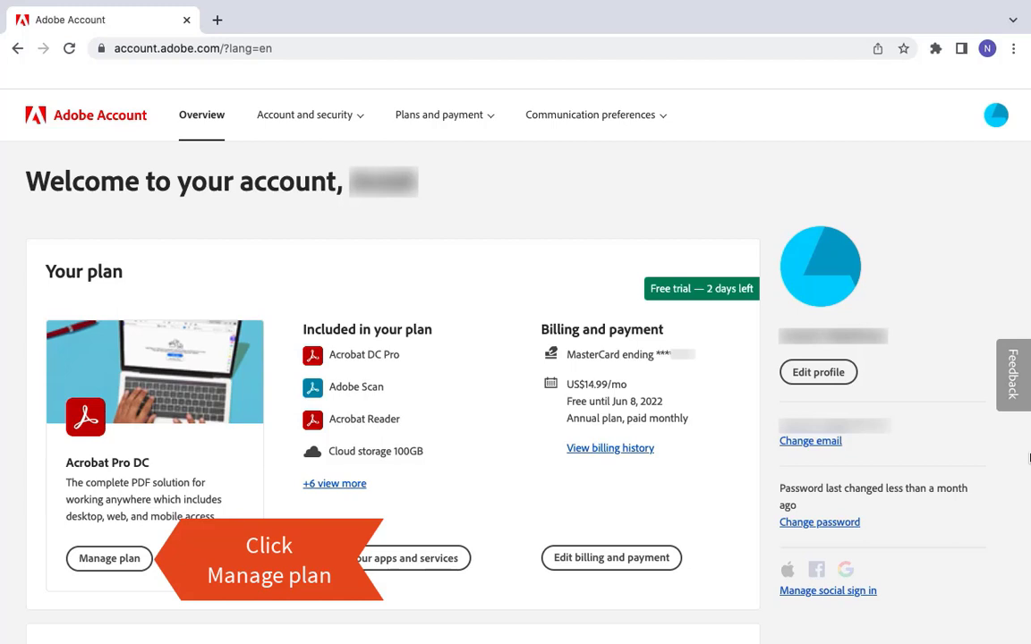
left_click(109, 558)
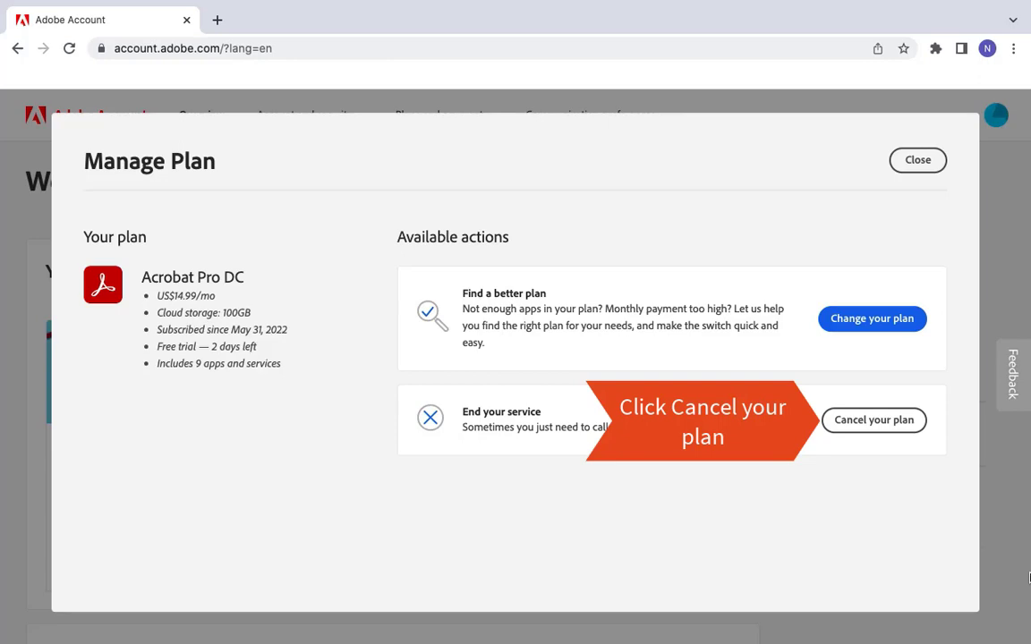
Choose Cancel your plan and verify identity by submitting the account password.
left_click(874, 419)
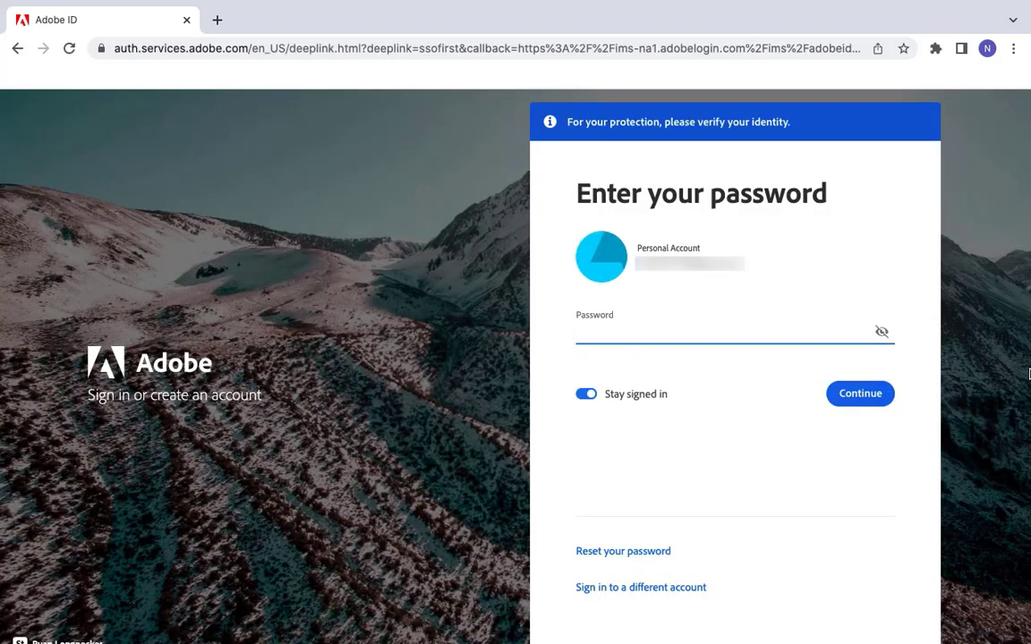
left_click(725, 331)
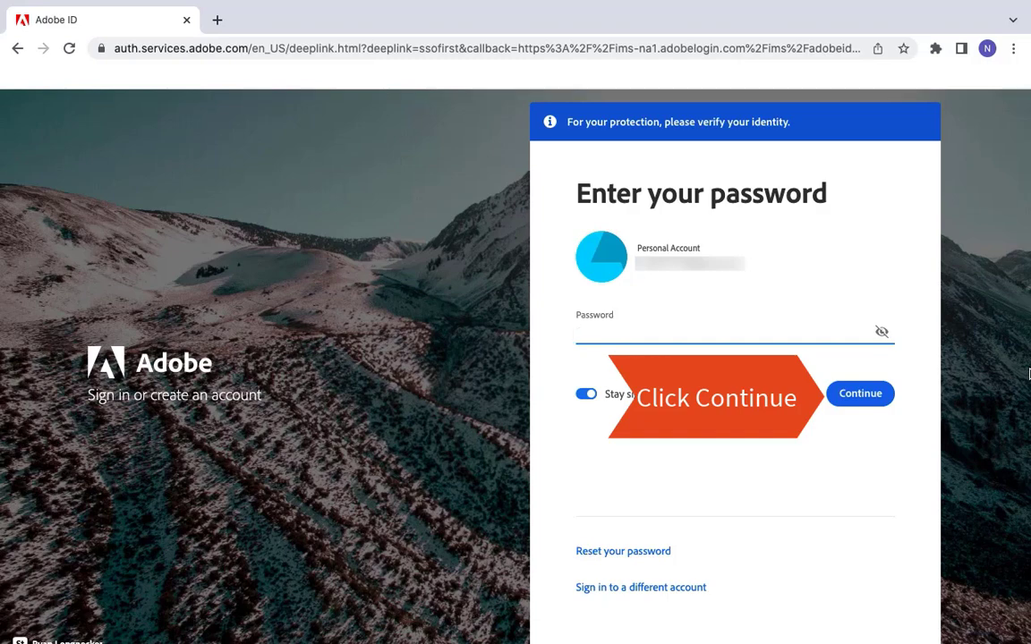
left_click(859, 393)
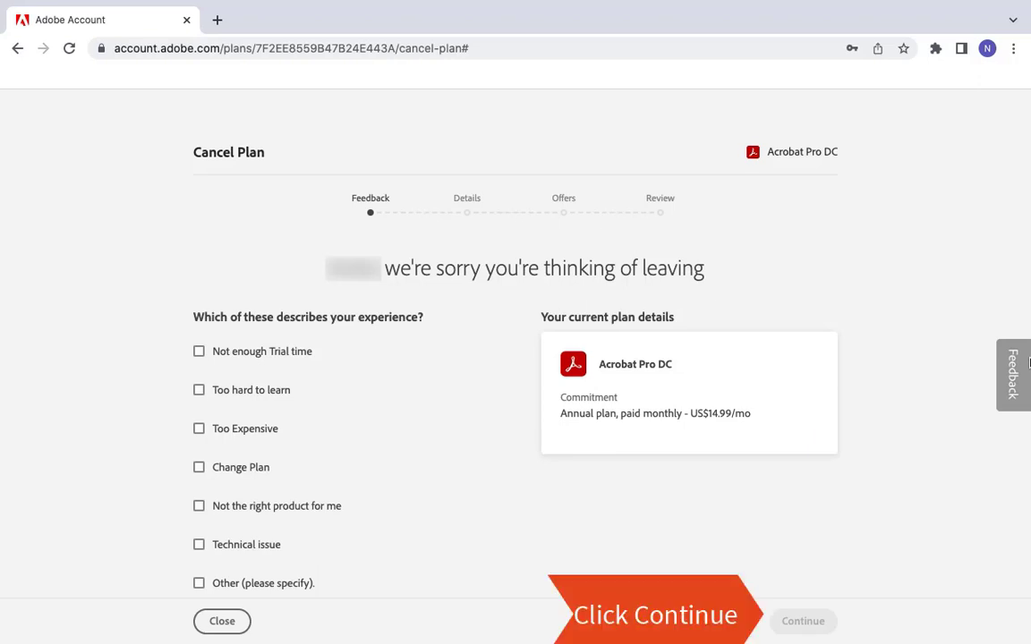
Mark Too Expensive as the reason for leaving and continue past the feedback step.
left_click(199, 430)
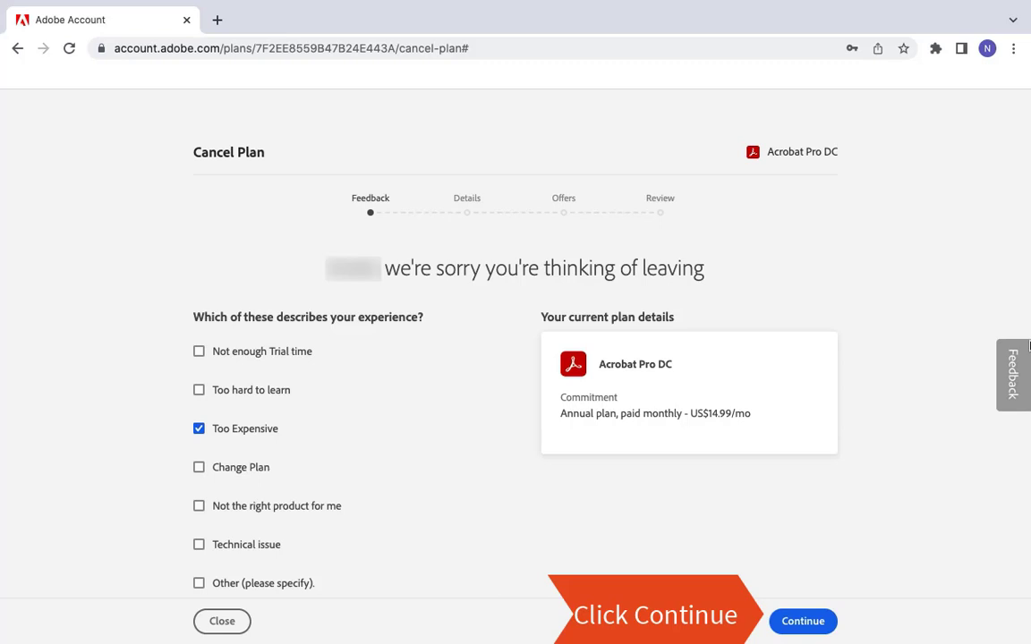
left_click(801, 621)
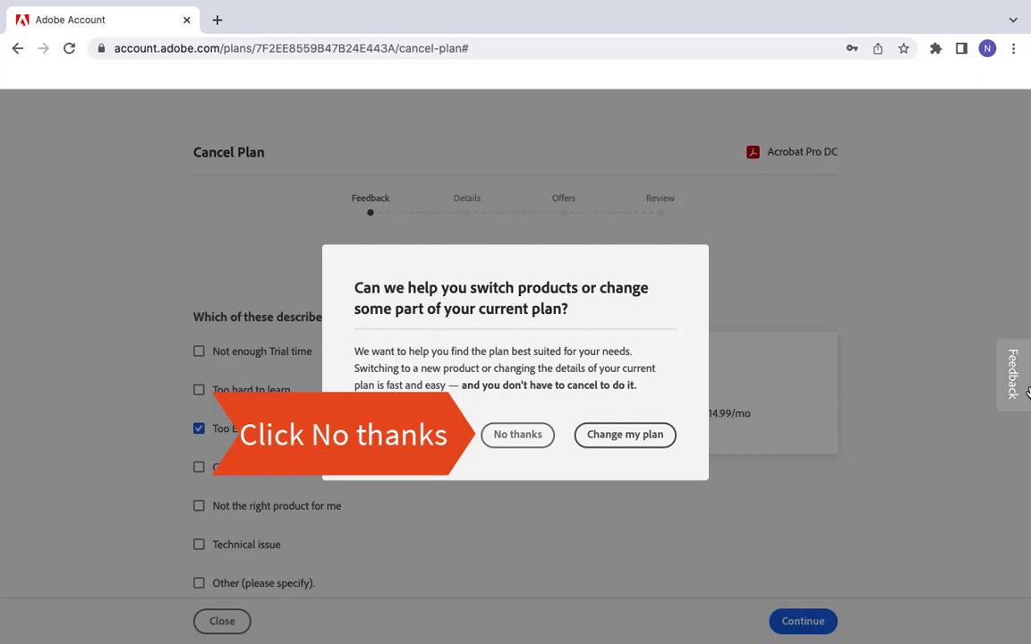
Decline the switch offer with No thanks and continue past Details to the Confirm page.
left_click(517, 435)
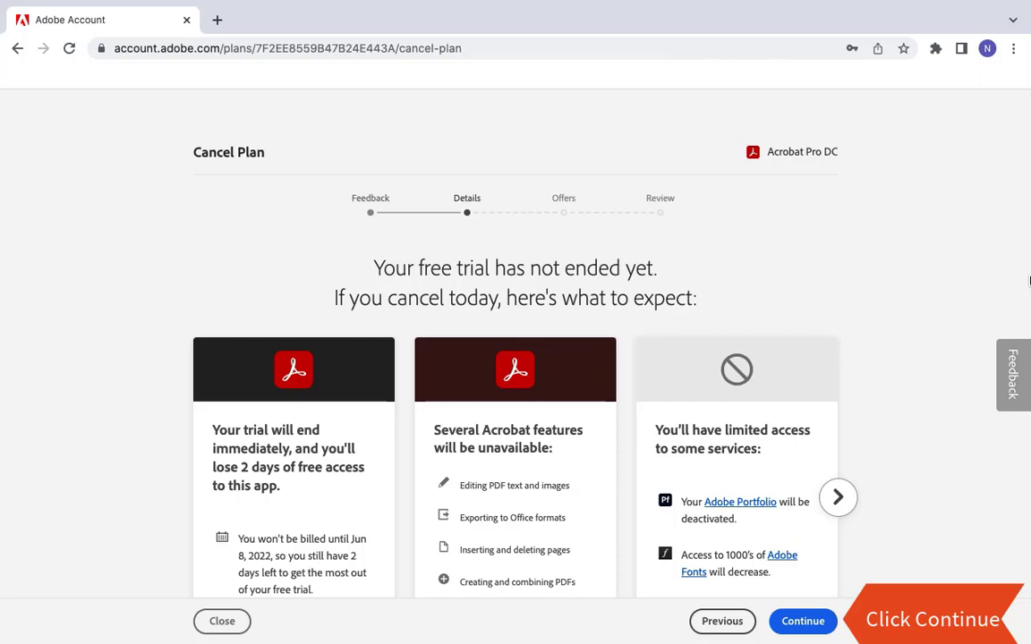
left_click(802, 621)
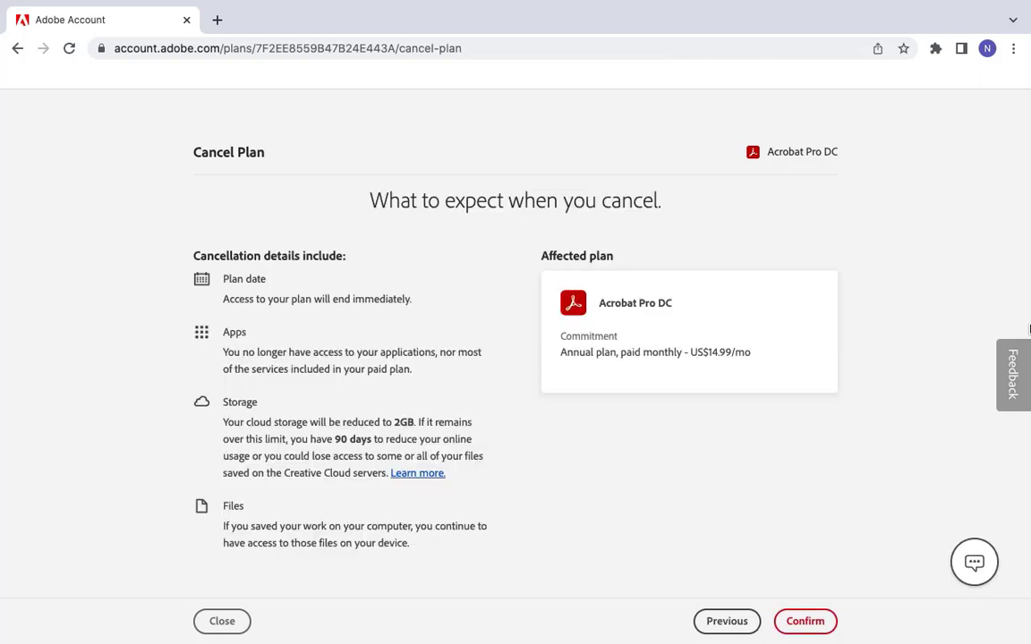